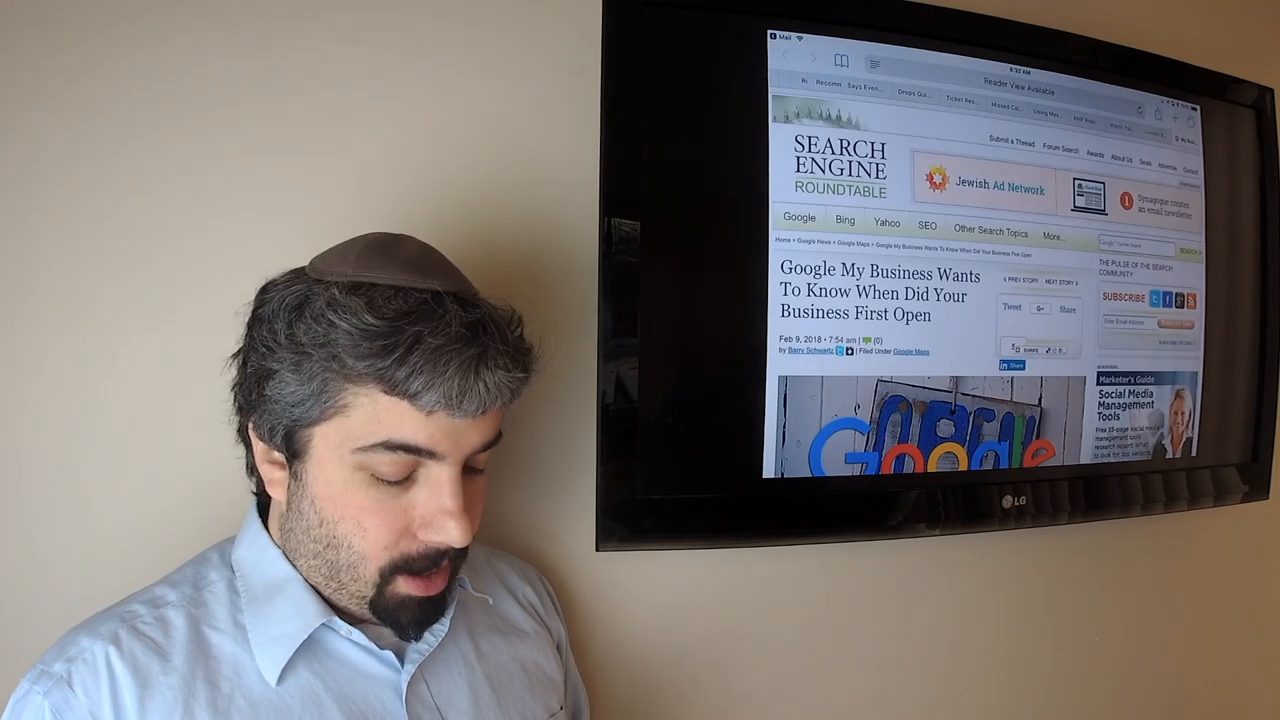
pyautogui.scroll(-3)
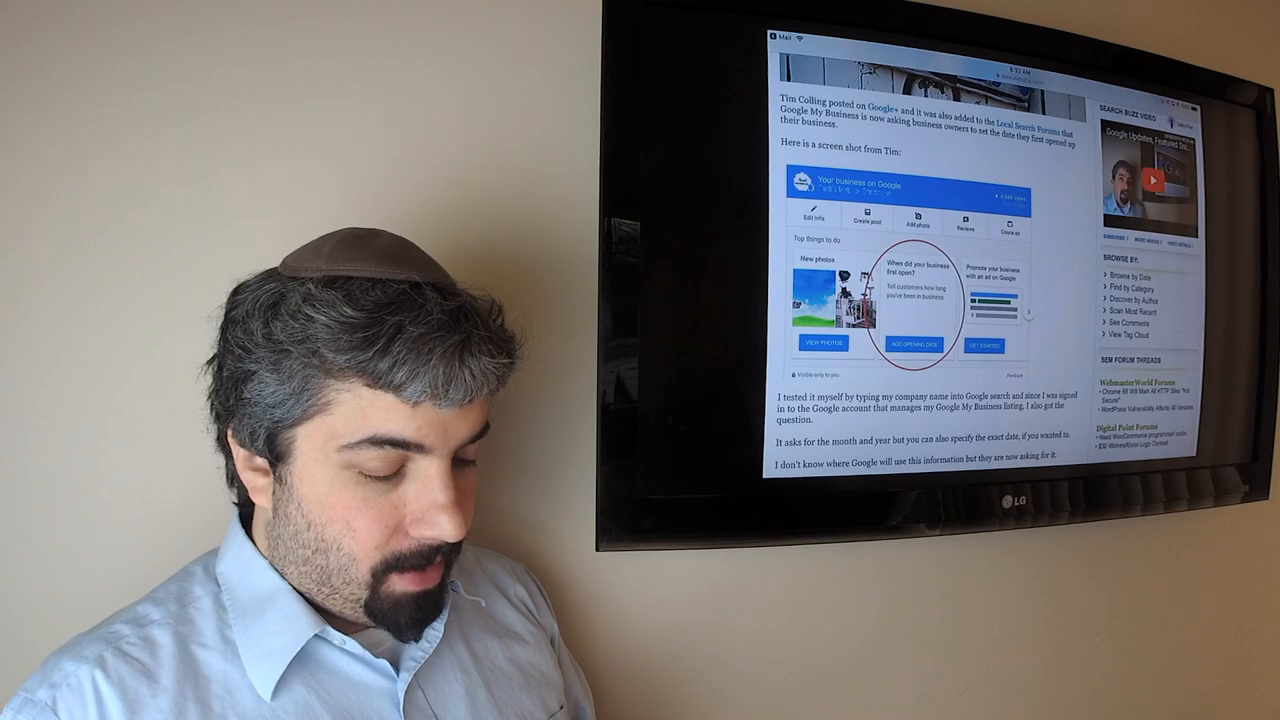
pyautogui.scroll(-3)
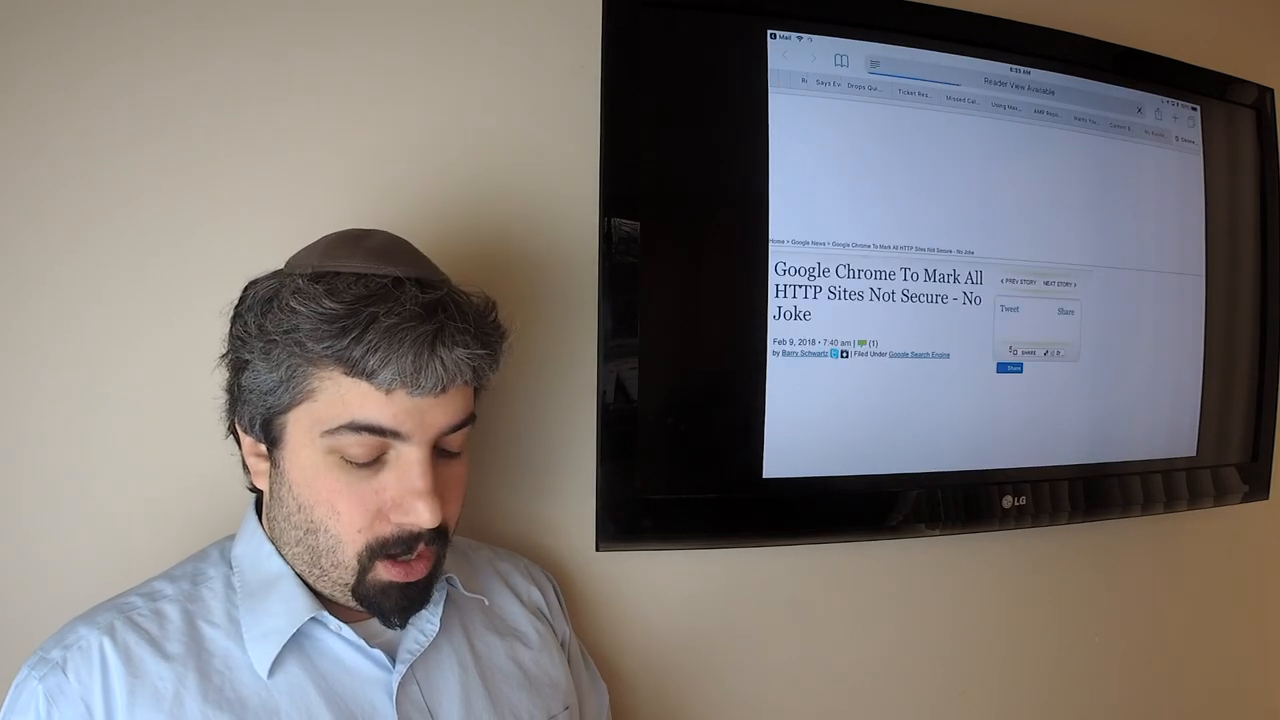
pyautogui.scroll(-3)
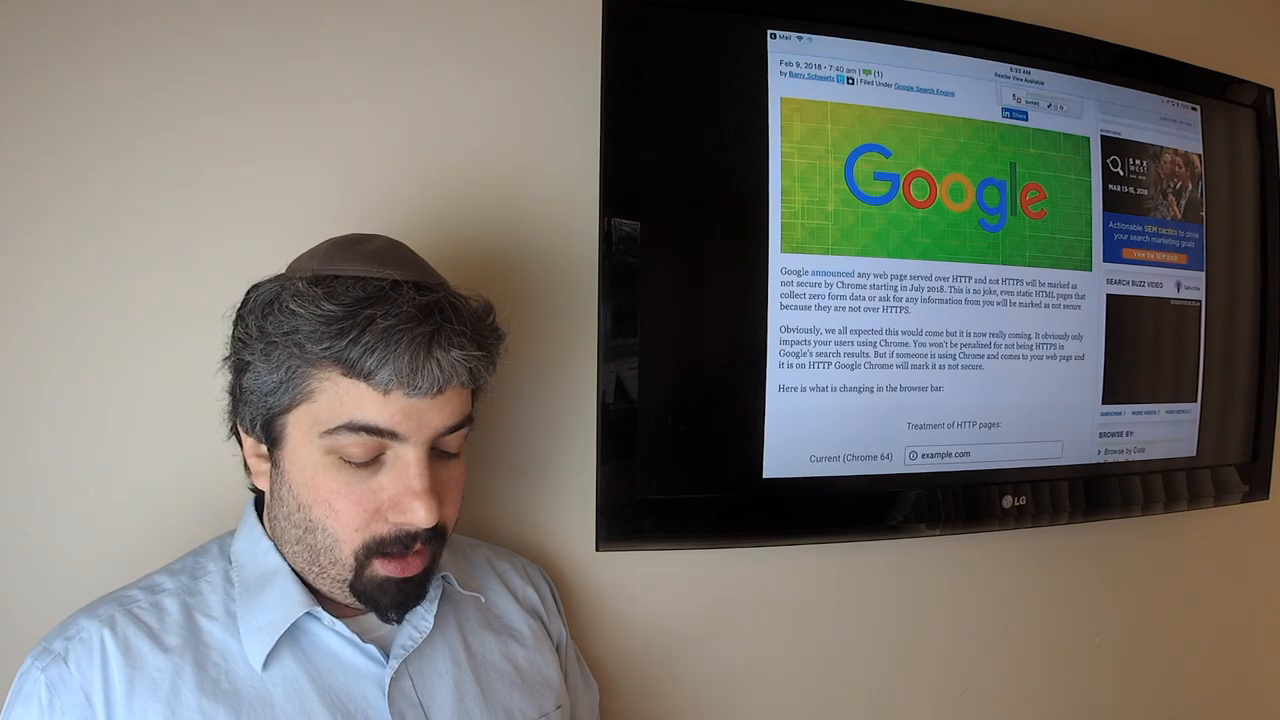
pyautogui.scroll(-3)
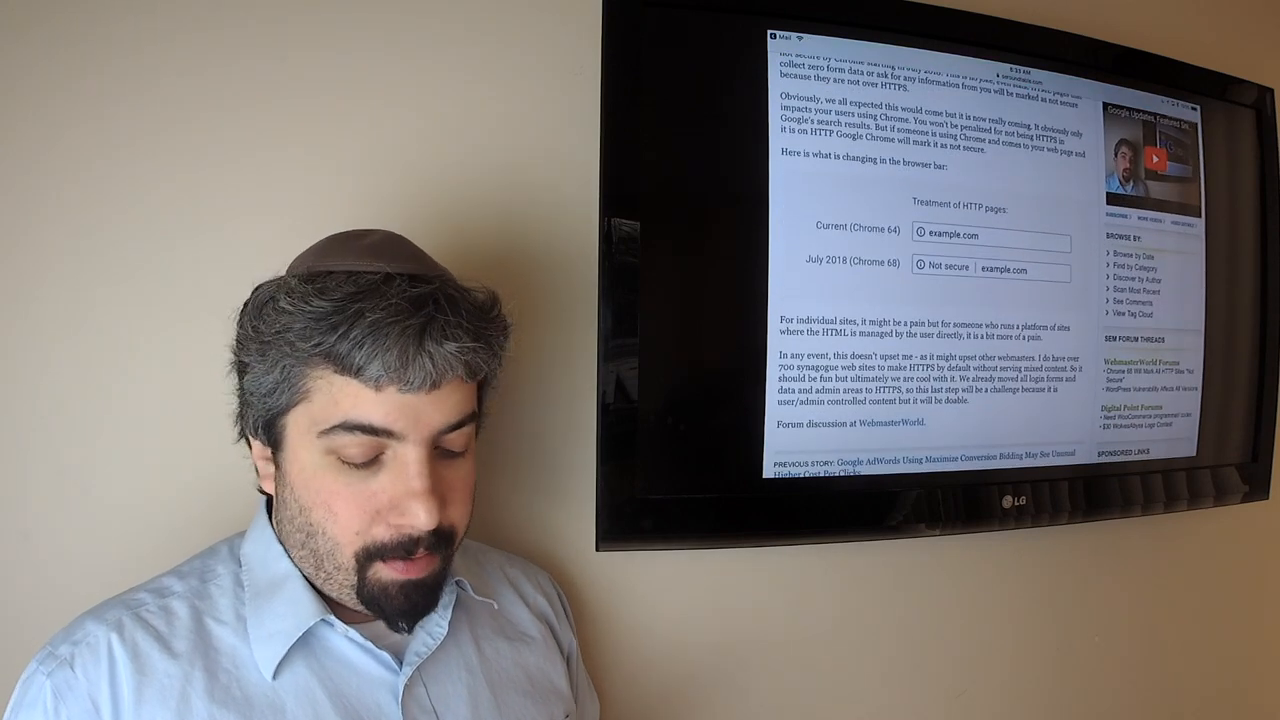